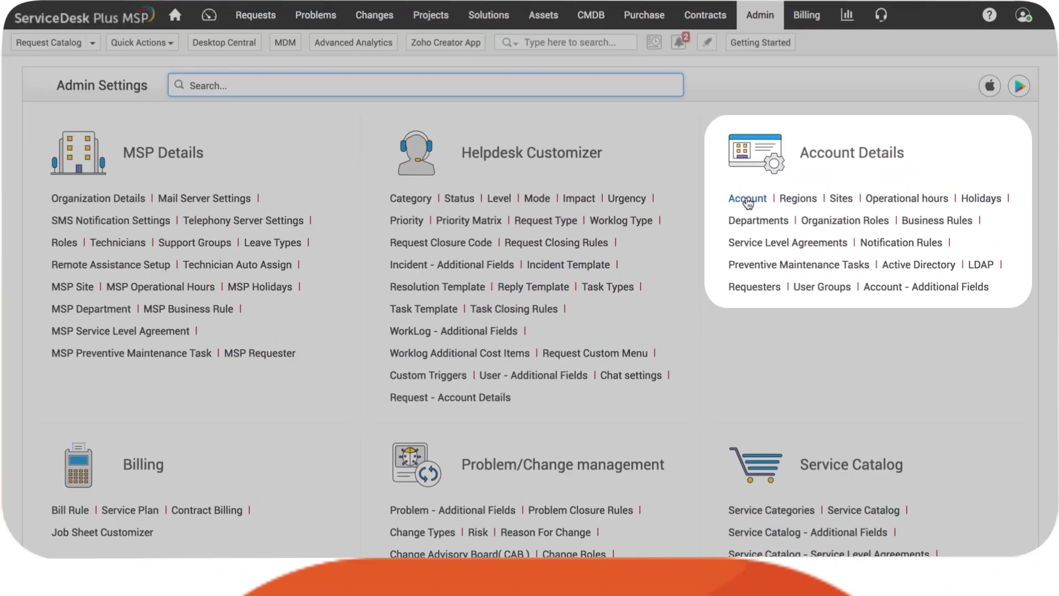
Select 'Claude logo 252x61.png' as the account's custom login page image in Admin > Account.
left_click(748, 199)
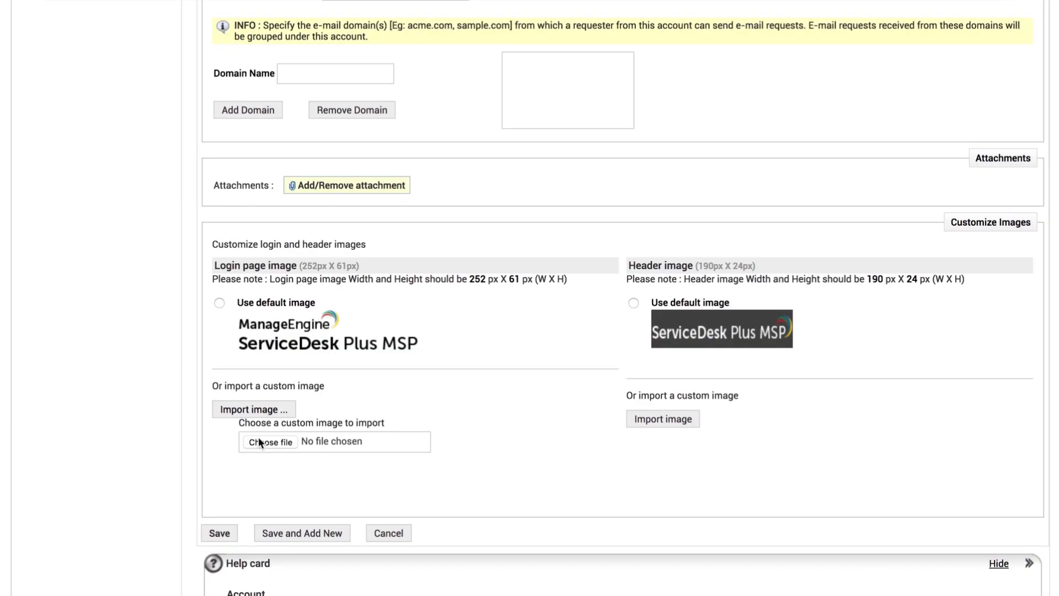
left_click(270, 442)
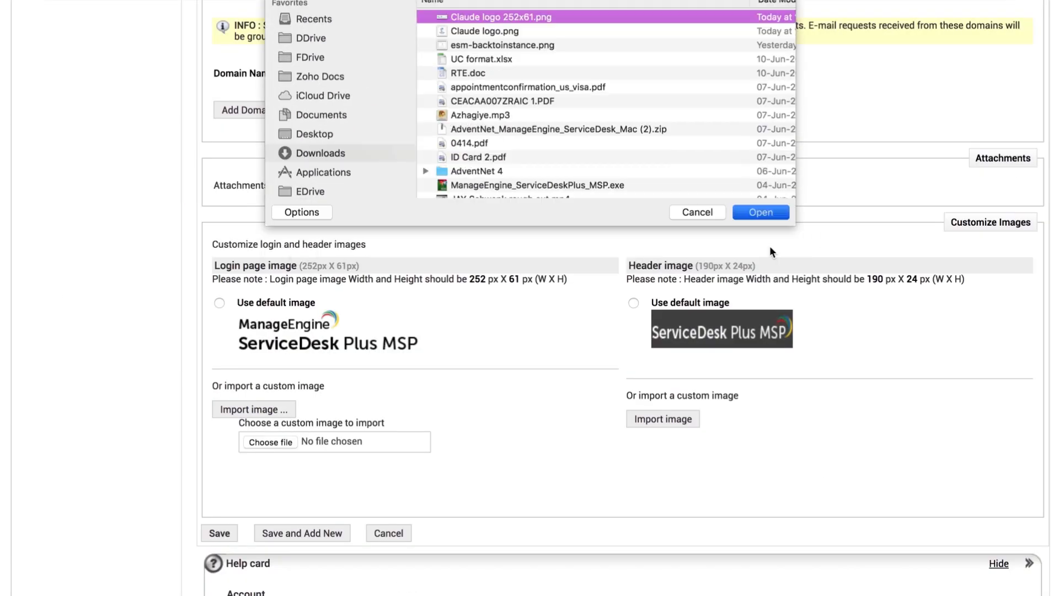
left_click(761, 211)
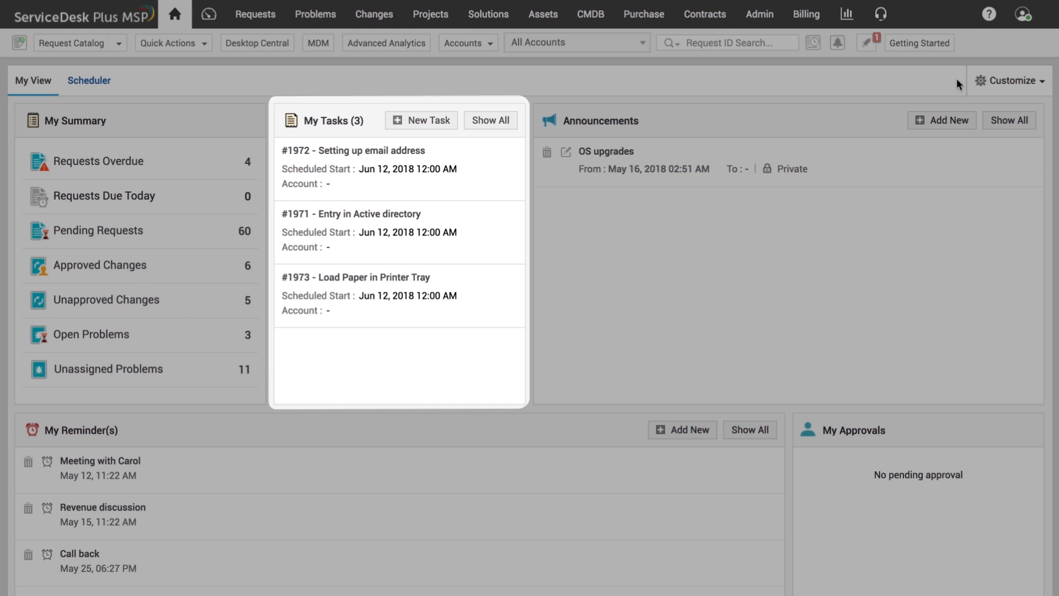
left_click(90, 79)
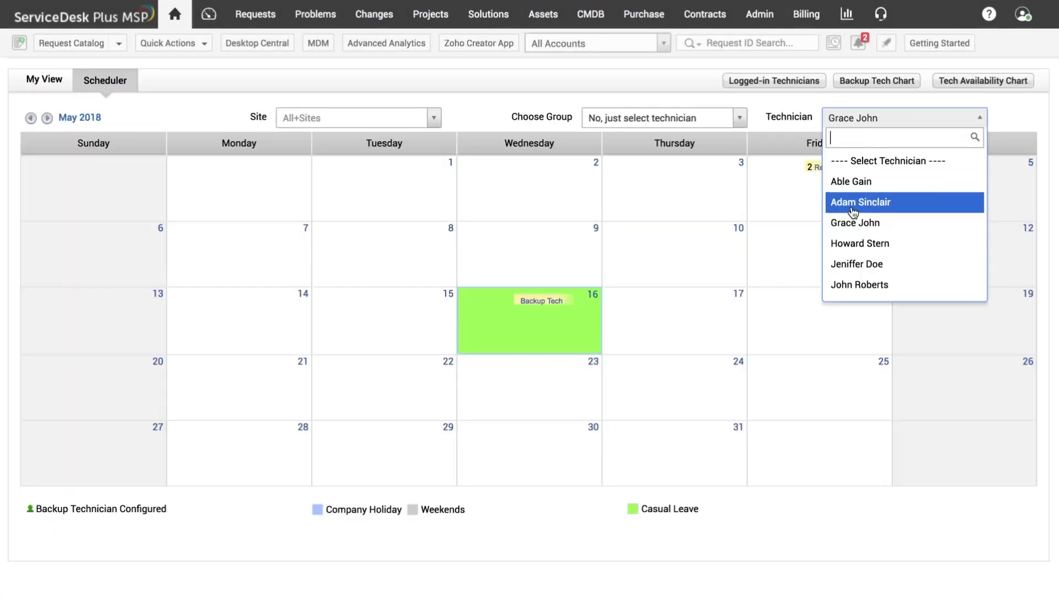
left_click(860, 202)
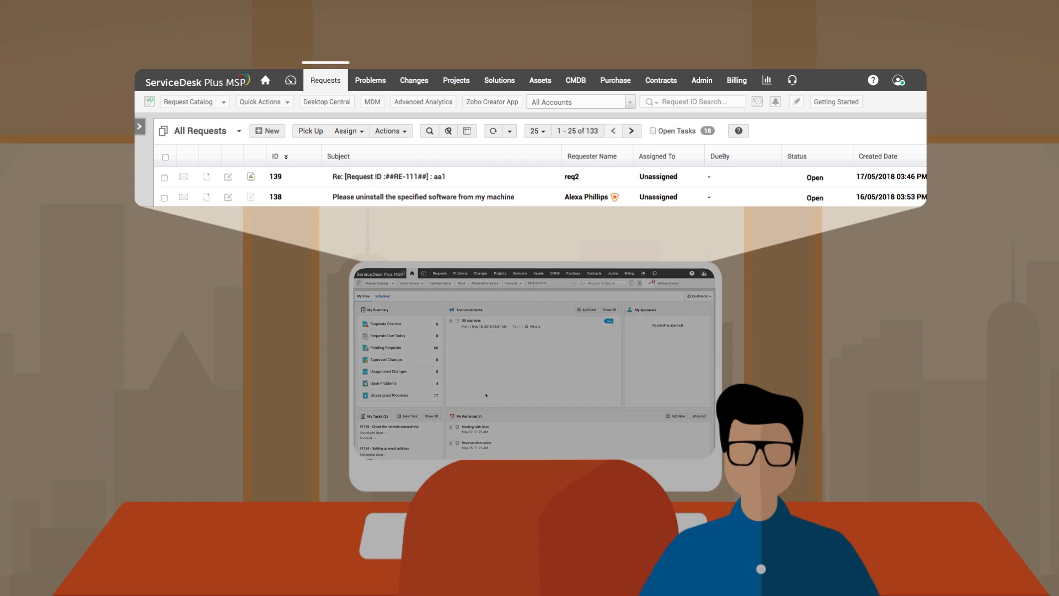
Review all requests, the open problems and the IT asset scan summary.
left_click(371, 79)
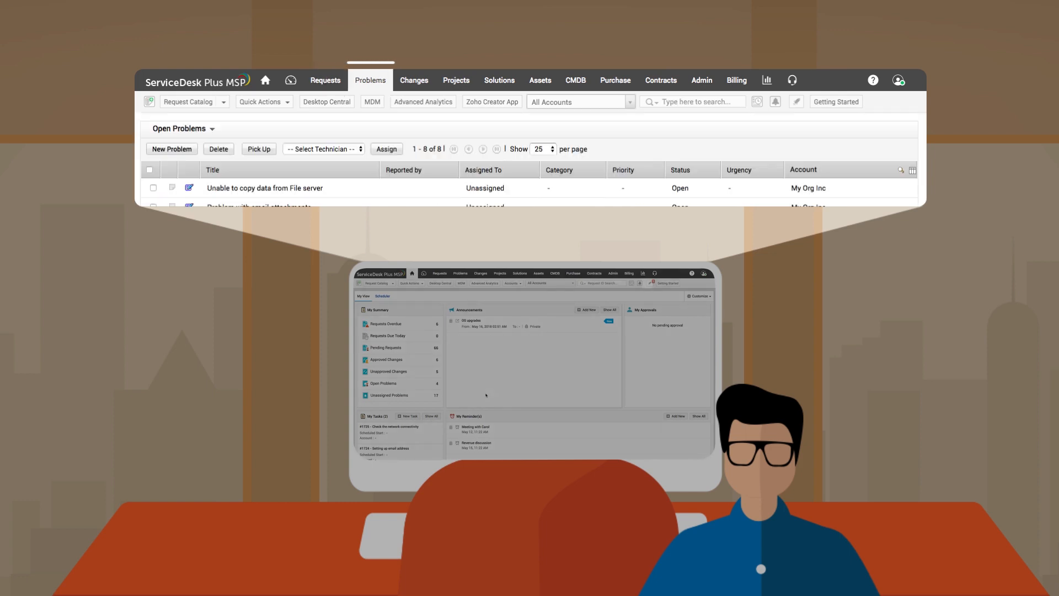
left_click(540, 79)
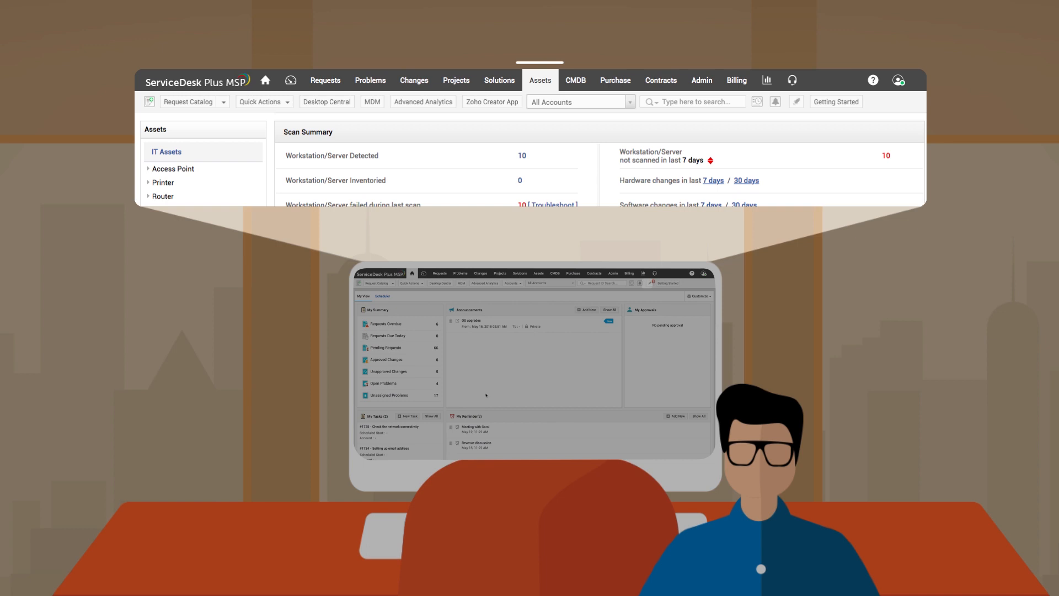
left_click(661, 79)
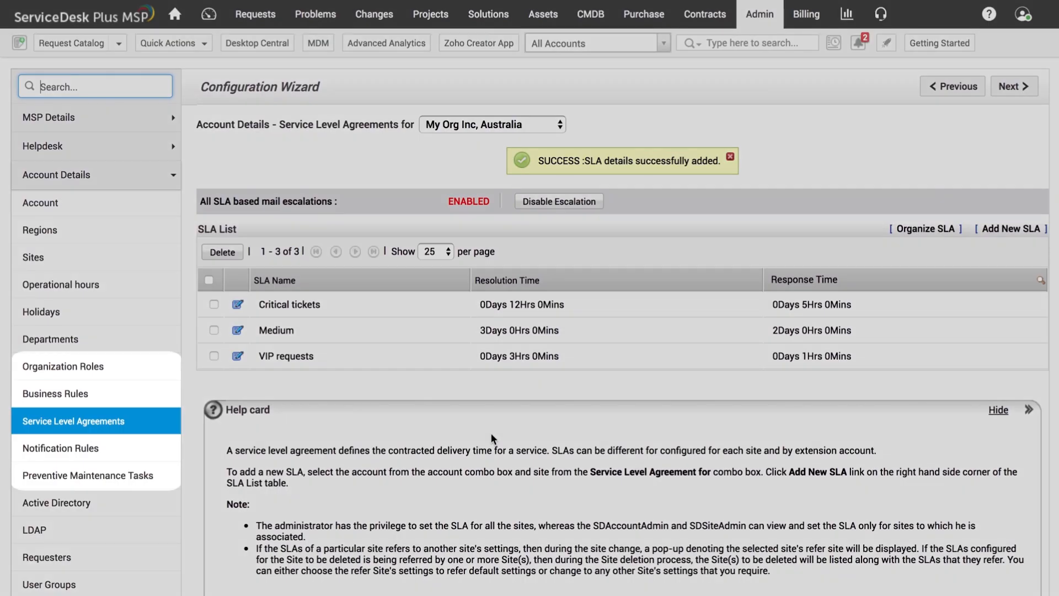
Return to the Admin settings page after the My Org Inc, Australia SLA is added.
left_click(53, 394)
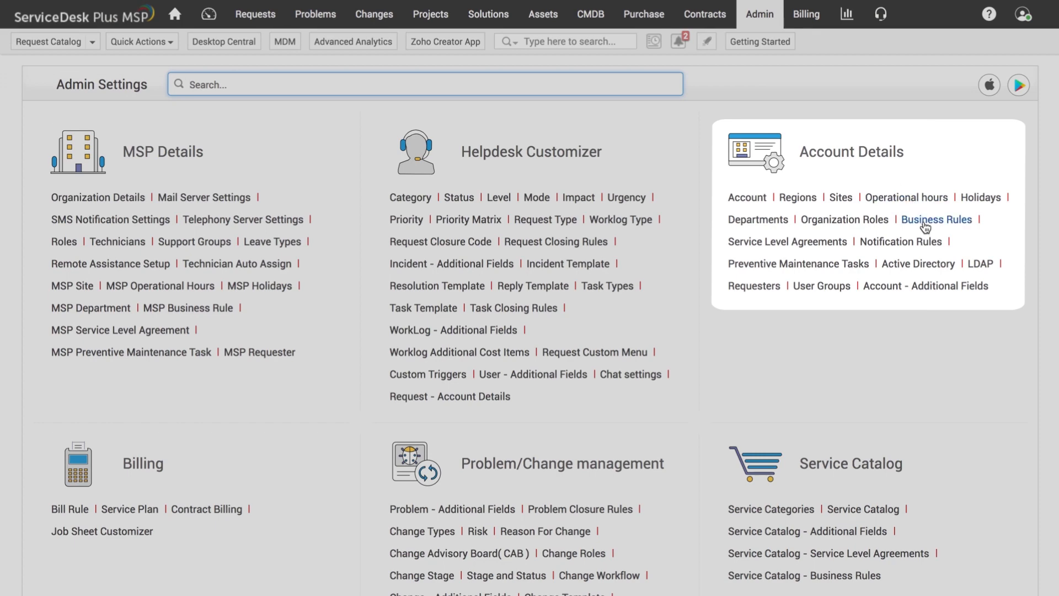
left_click(935, 220)
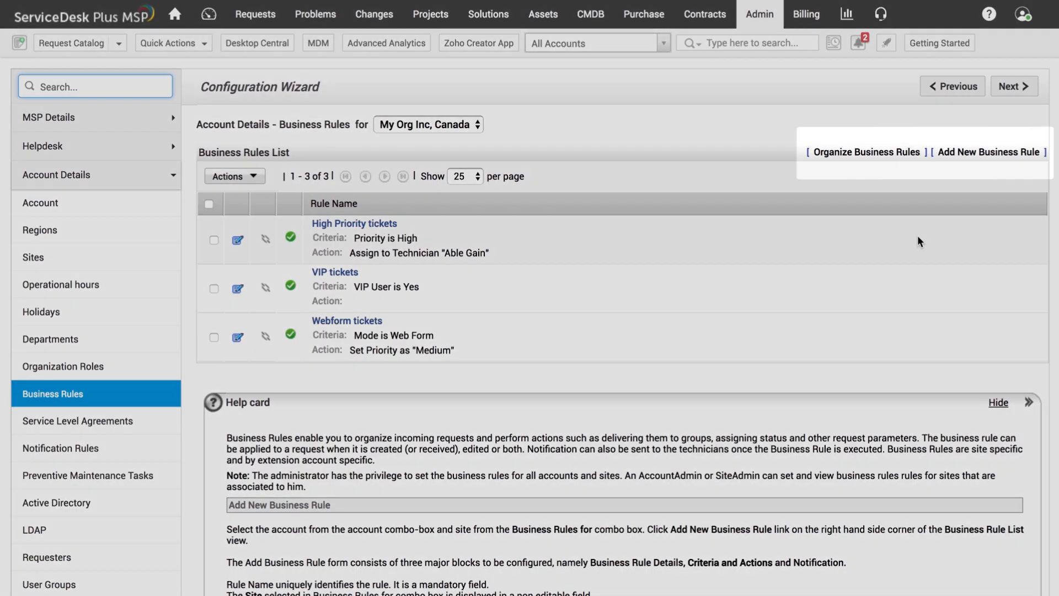
left_click(990, 152)
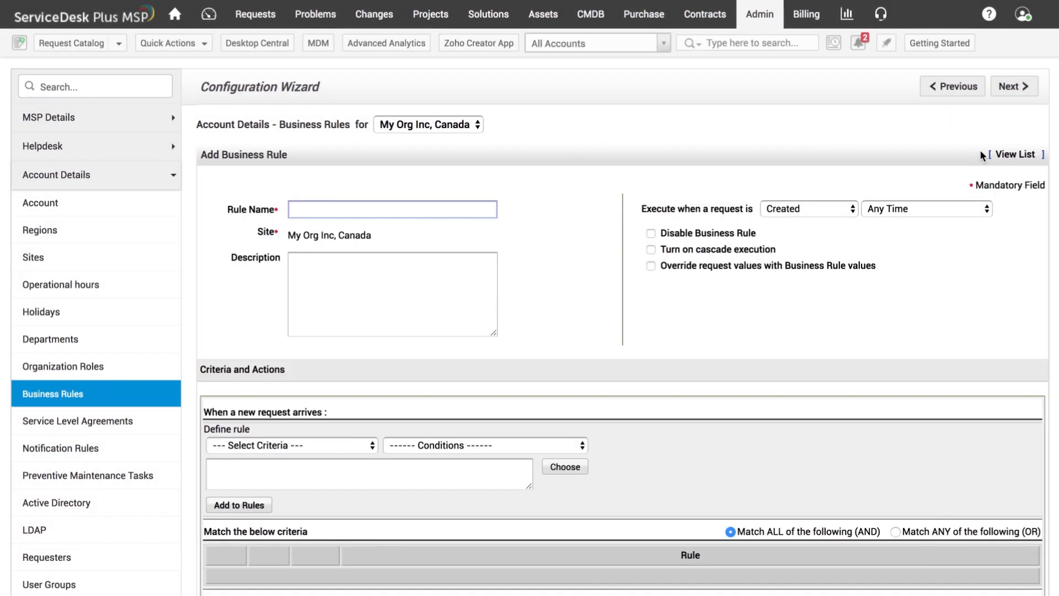
type("To route all critical")
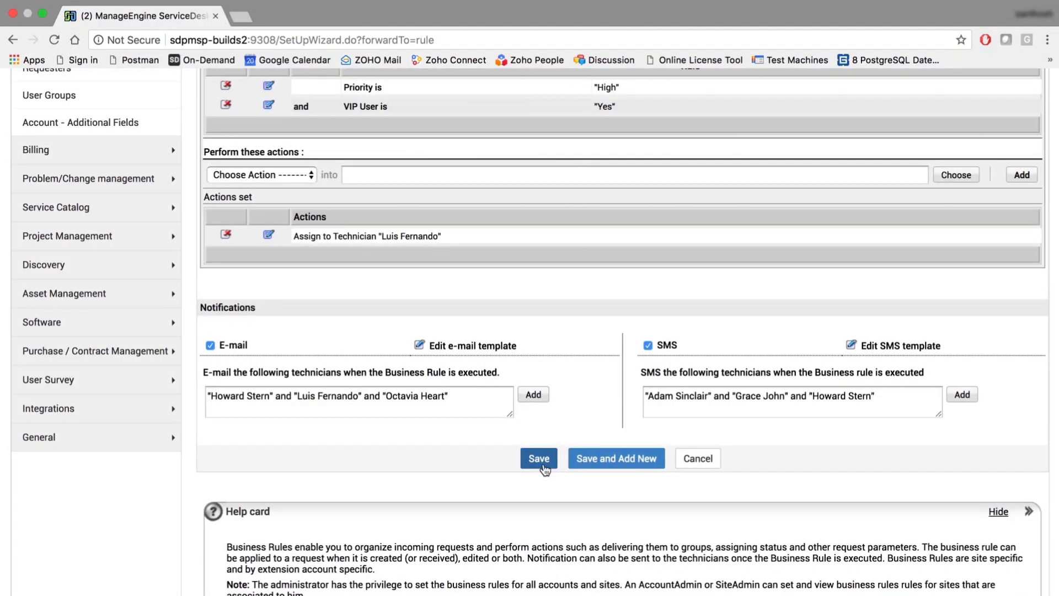
left_click(538, 458)
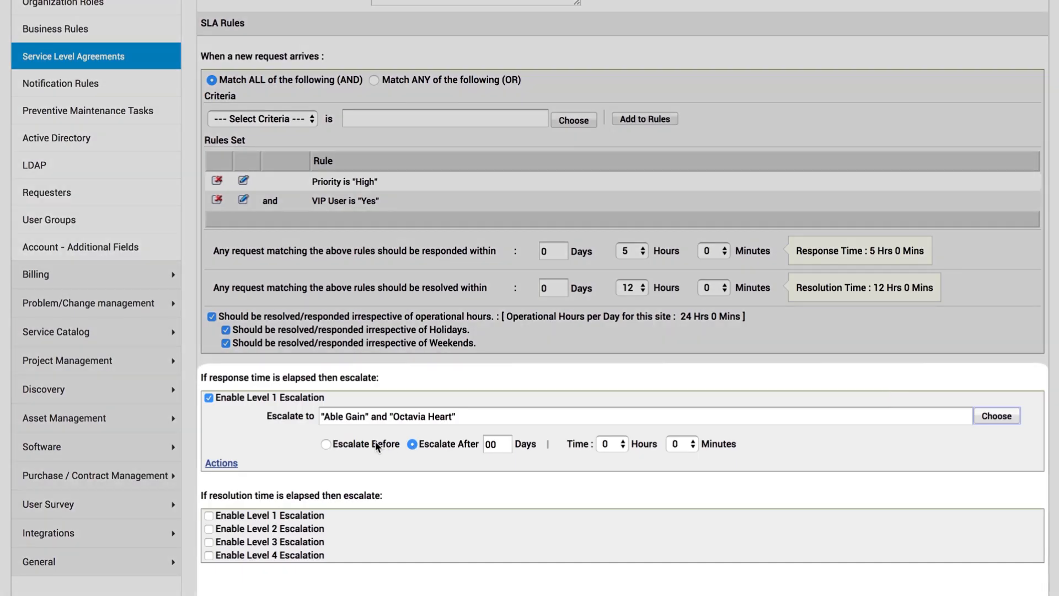
Set level-1 response escalation to 1 hour before the deadline and reveal its escalation actions.
left_click(611, 443)
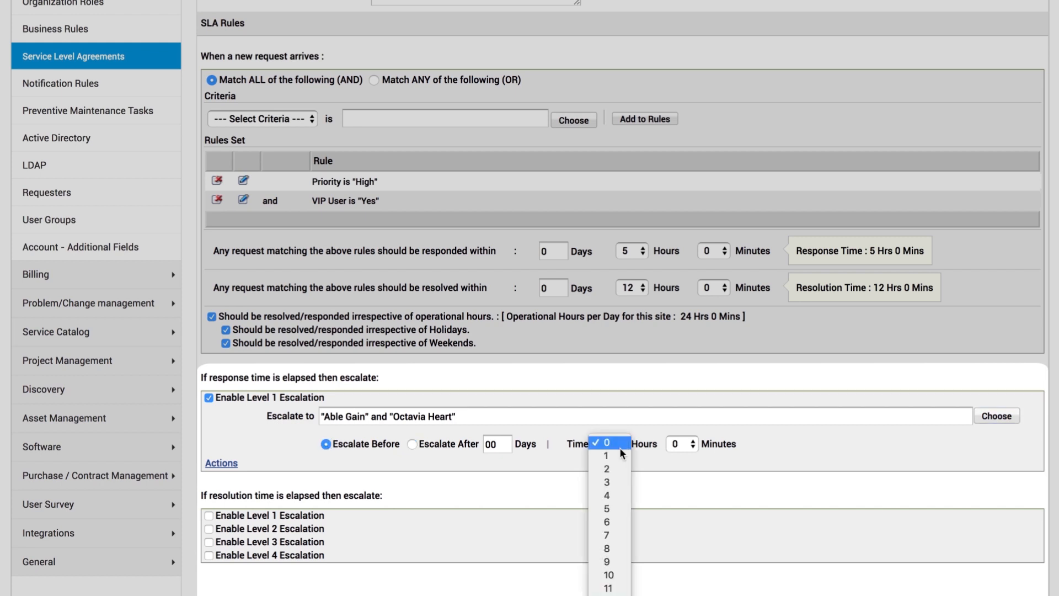
left_click(606, 468)
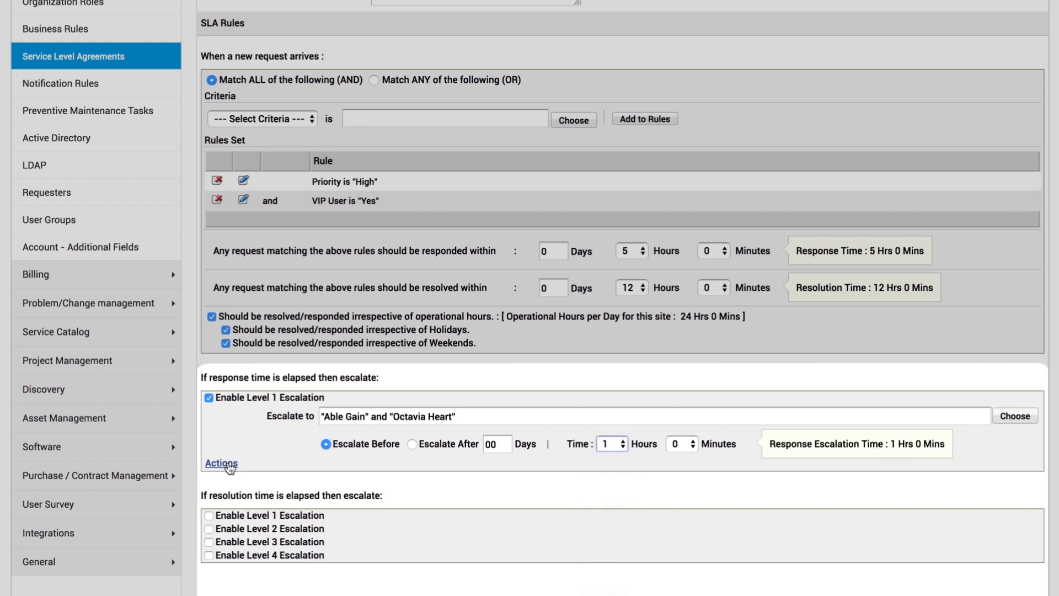
left_click(221, 462)
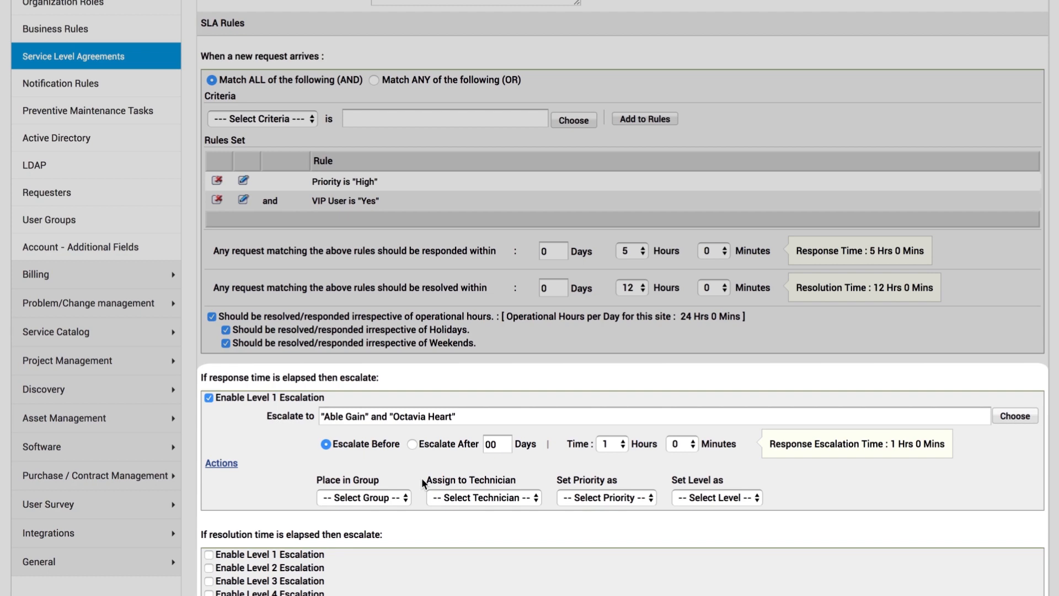
mouse_move(417, 497)
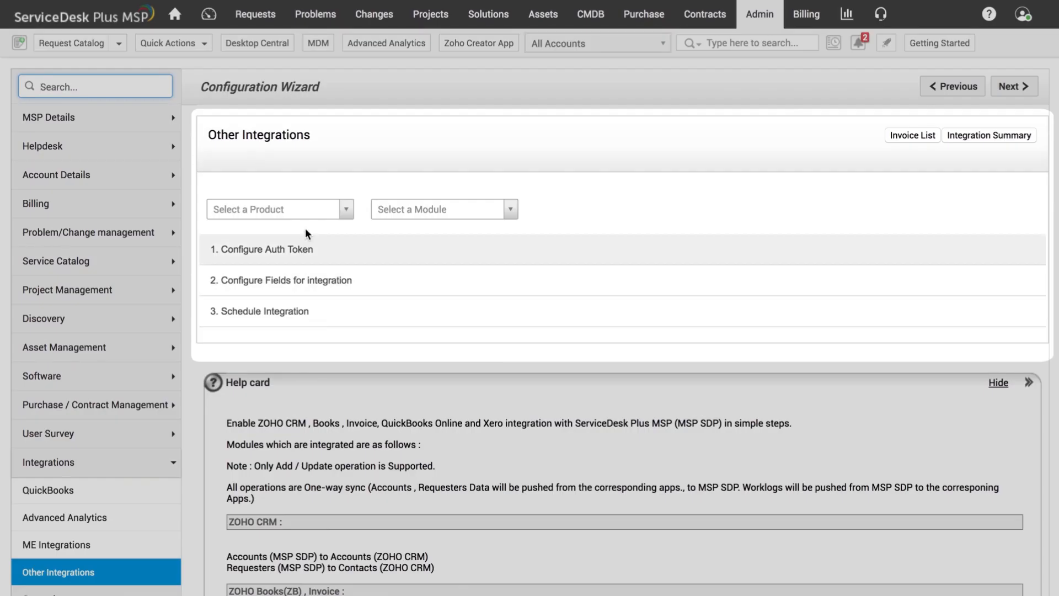
Choose ZOHO Books as the integration product and pick the module to synchronise.
left_click(280, 210)
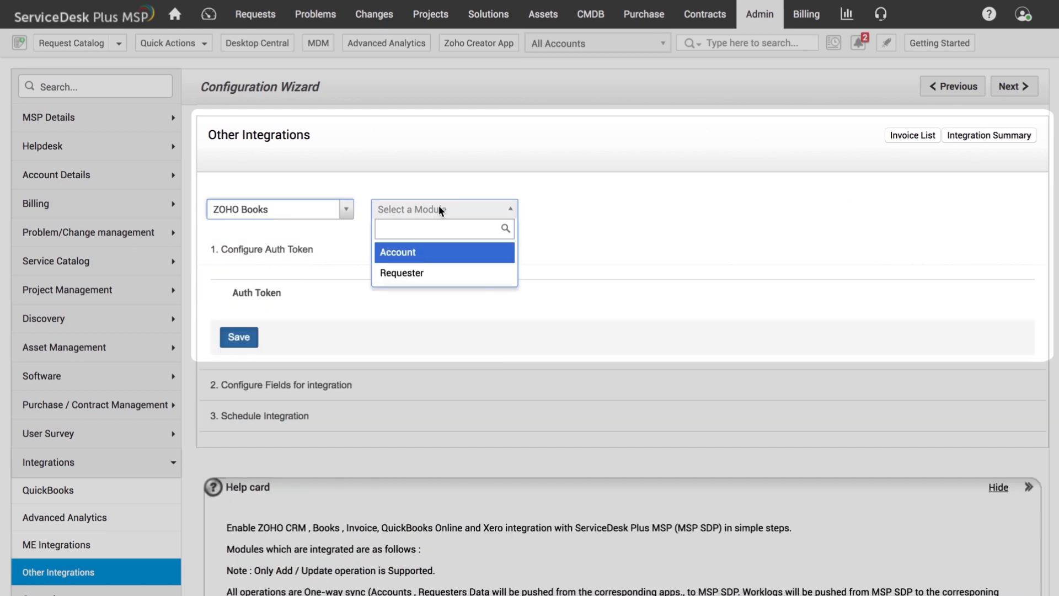
left_click(397, 251)
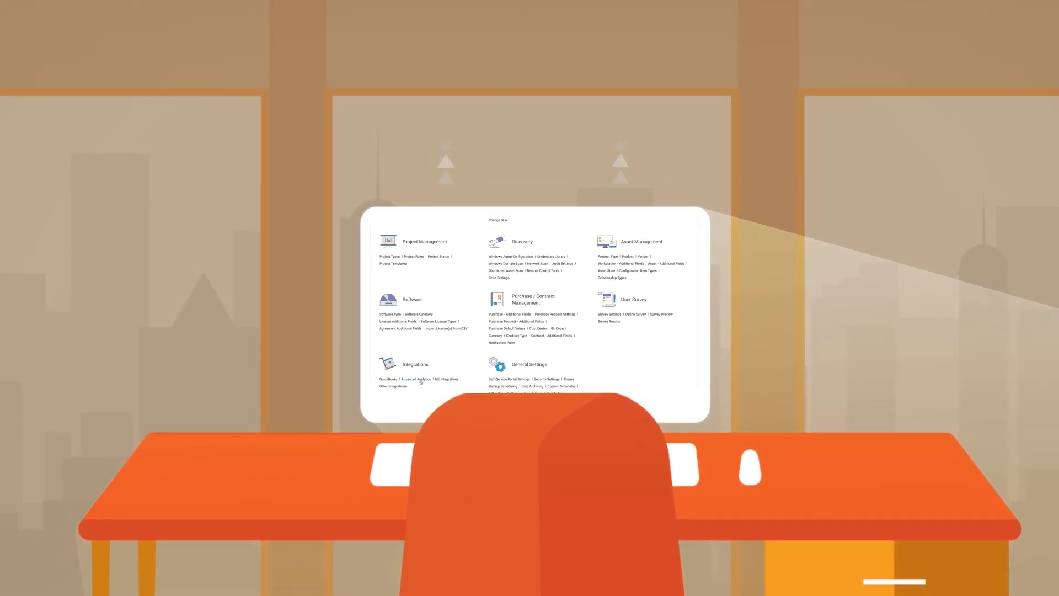
Enable the Advanced Analytics menu with Analytics Plus on-premise host, port and credentials, and save.
left_click(417, 380)
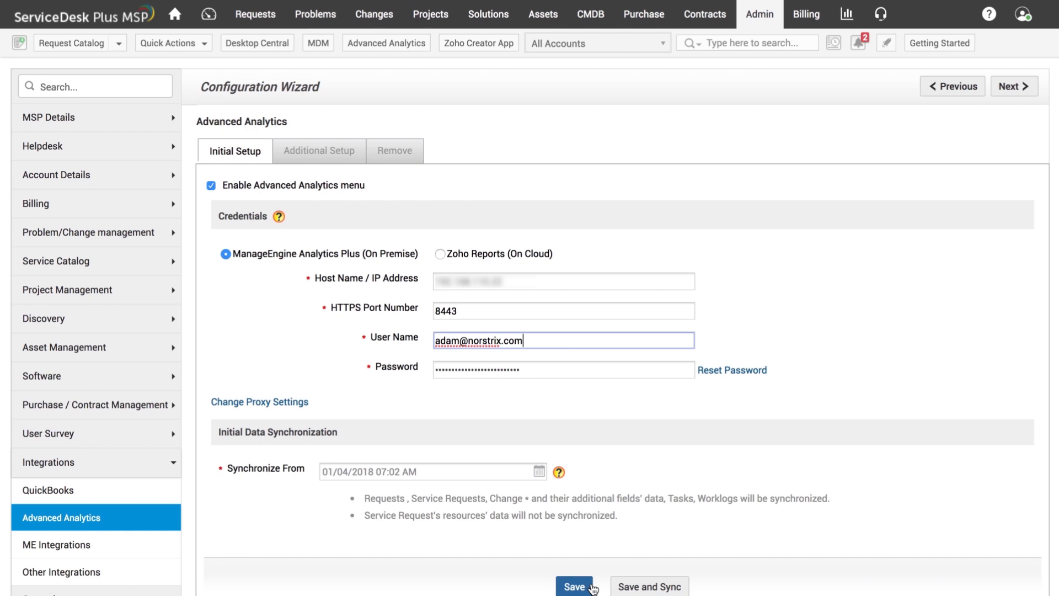
left_click(56, 571)
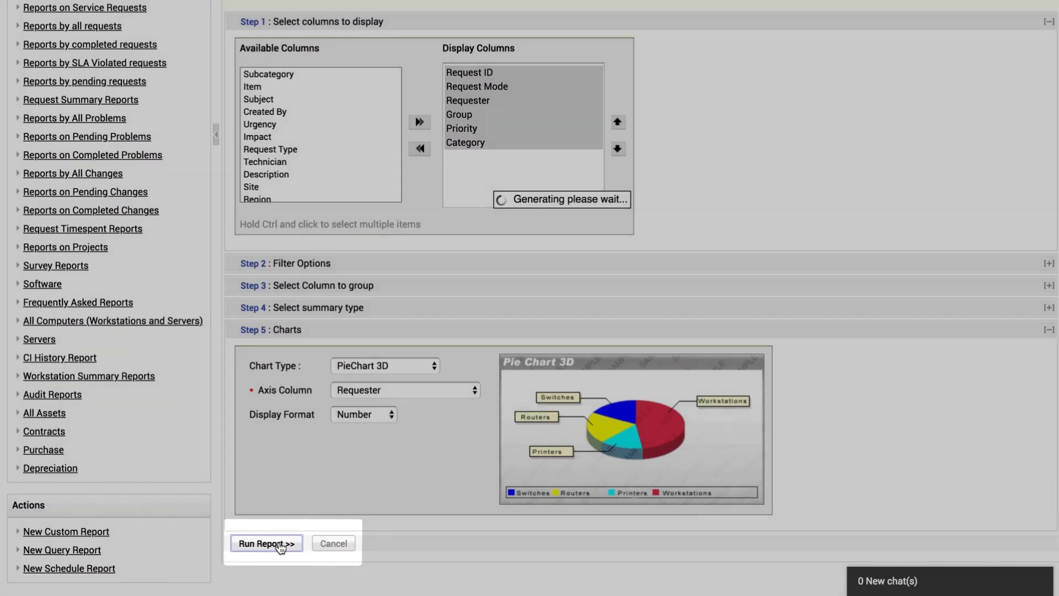
Run the custom request report with six display columns and a PieChart 3D on Requester.
left_click(266, 542)
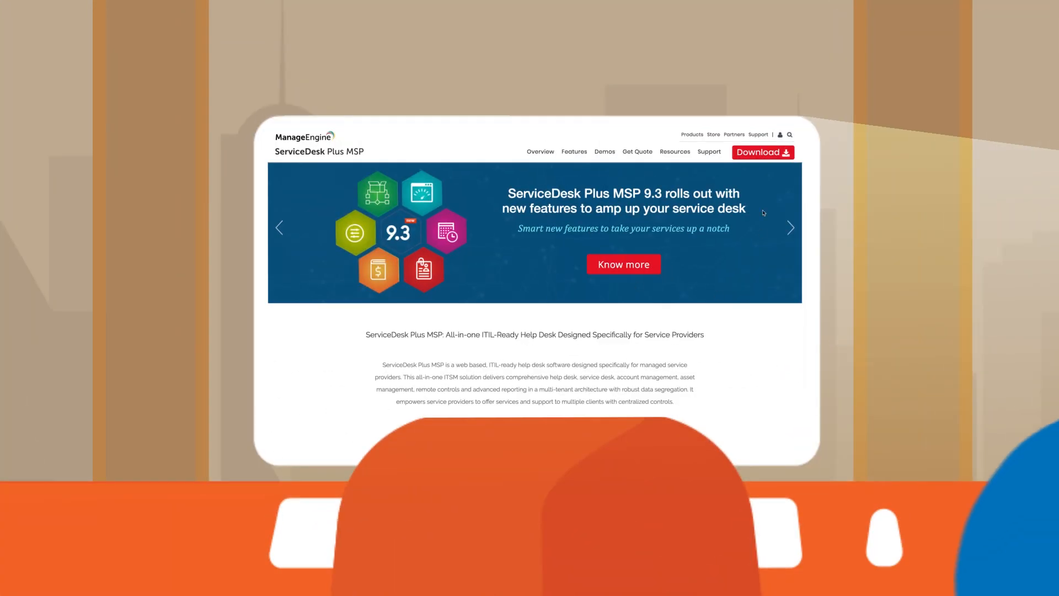
Go to the ServiceDesk Plus MSP 30-day trial download page from the product page.
left_click(763, 152)
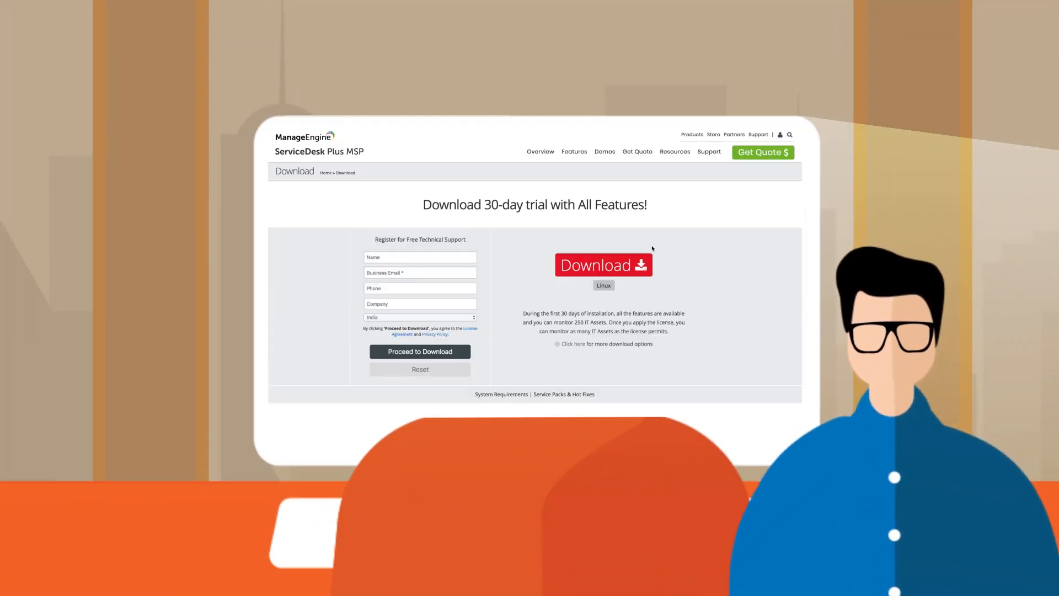